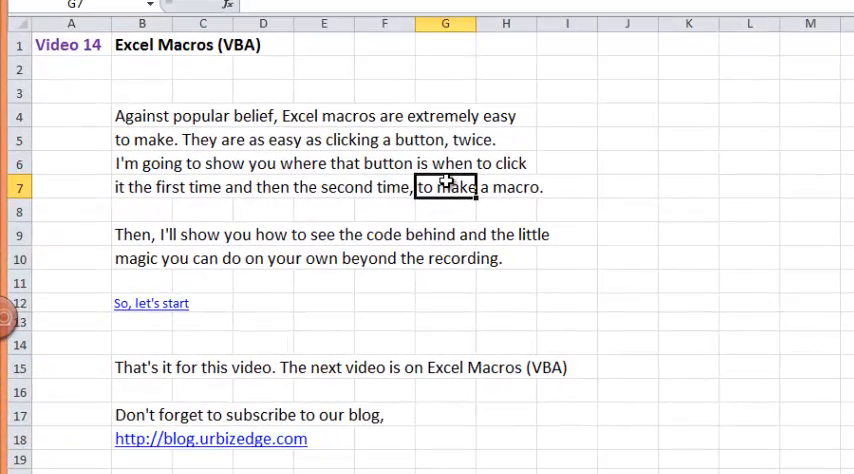
mouse_move(636, 175)
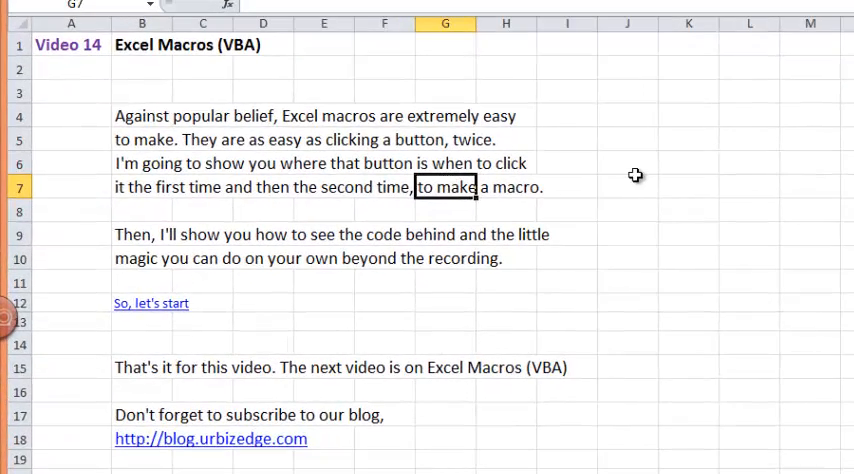
Switch to the Record Macro sheet and scroll through the 2013 monthly car sales tables.
left_click(626, 186)
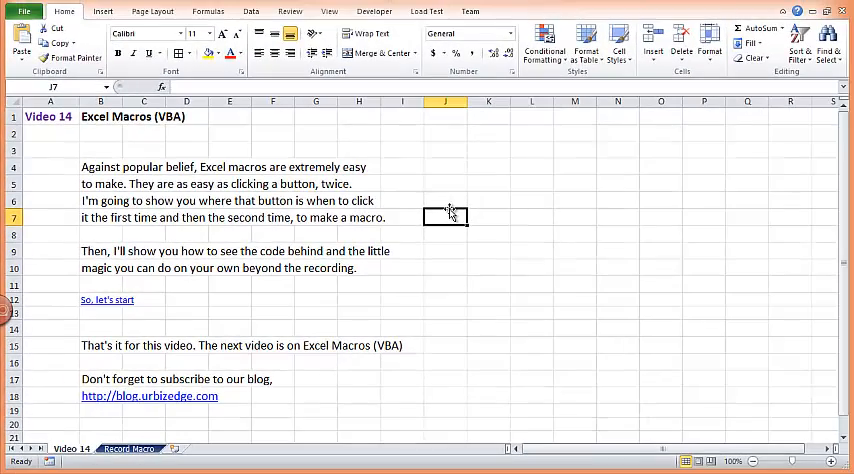
mouse_move(88, 311)
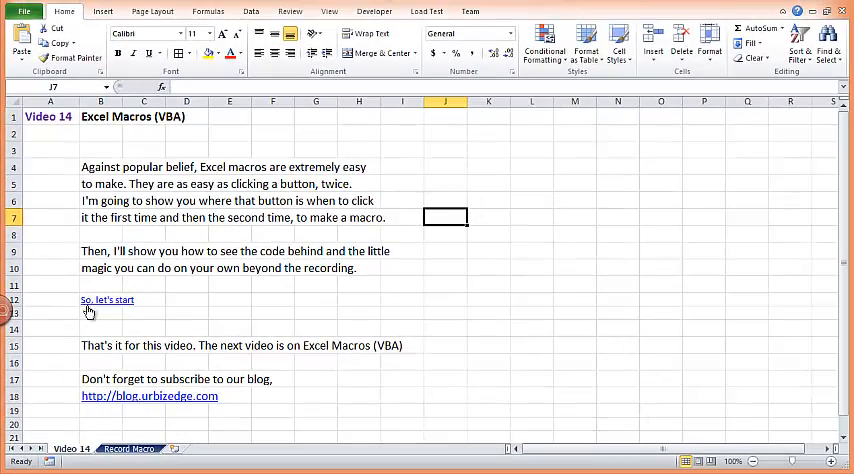
left_click(129, 448)
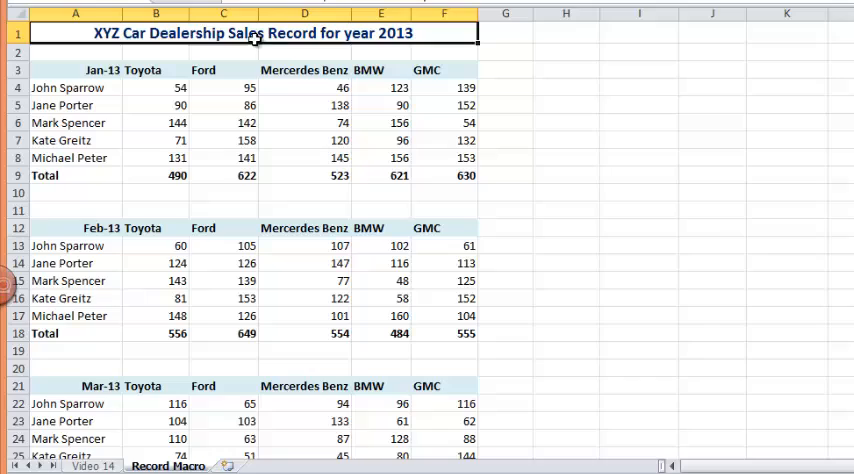
scroll("down", 3)
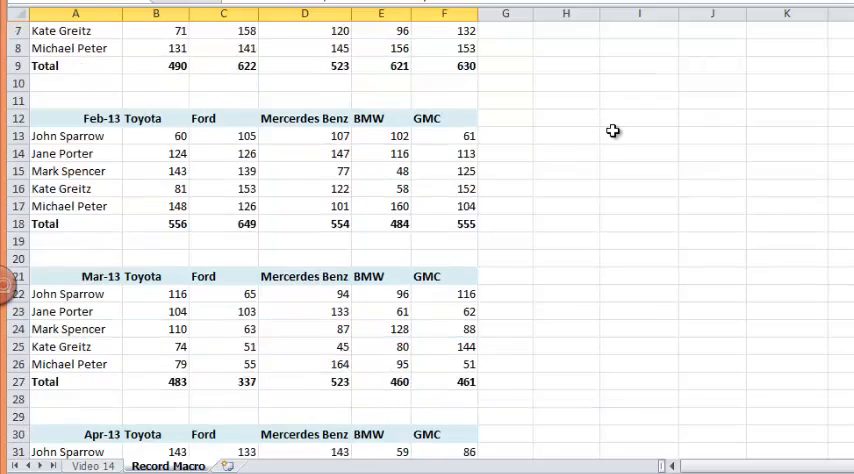
scroll("up", 3)
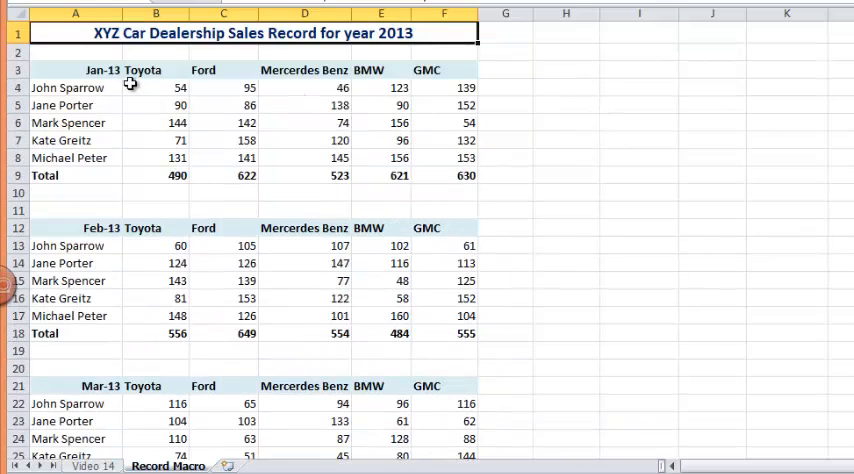
scroll("down", 3)
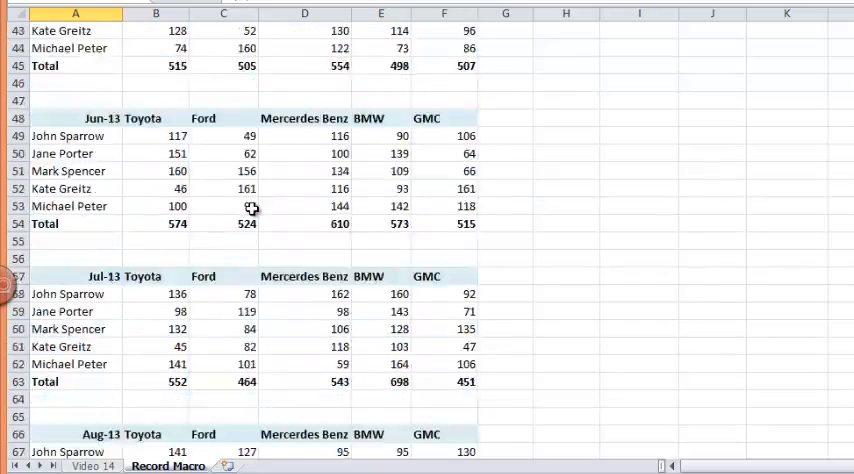
scroll("down", 3)
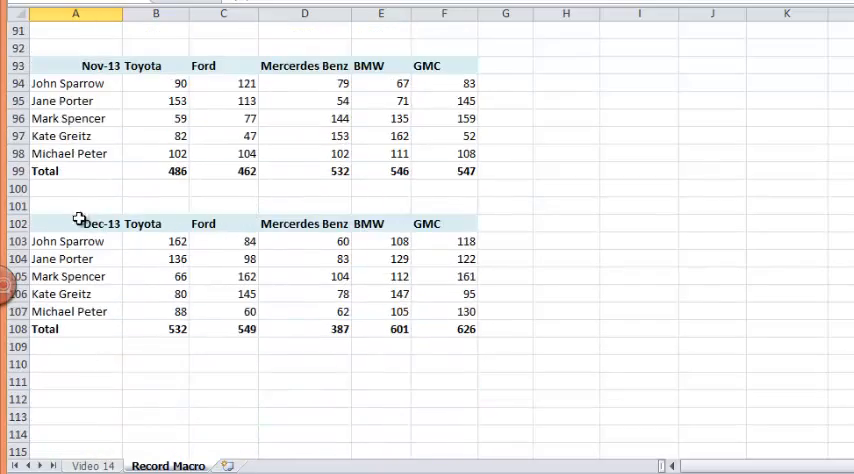
scroll("up", 3)
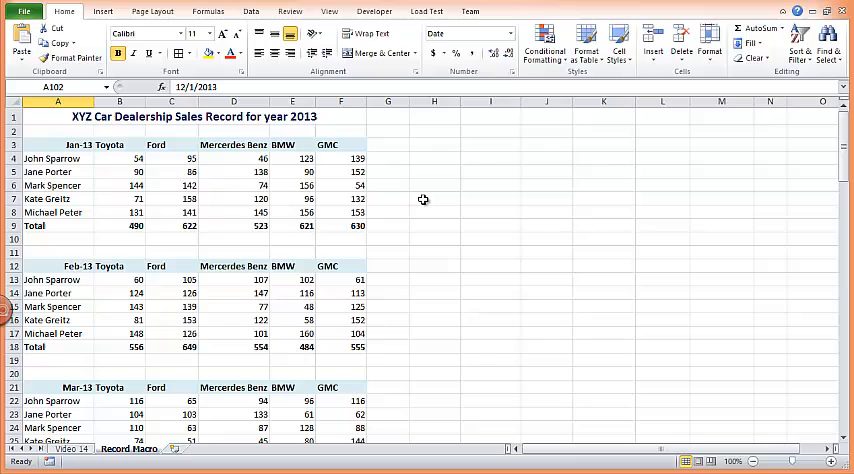
Try a few table selections, then select the whole Jan-13 table from A3 to F9.
left_click(57, 145)
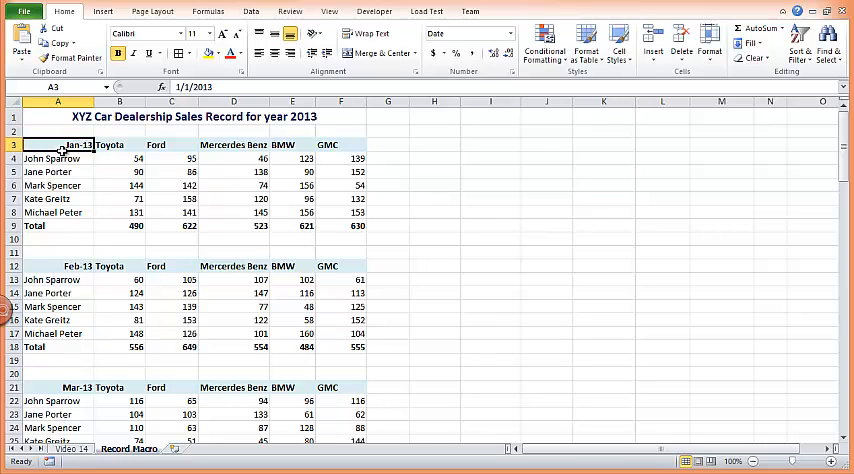
left_click_drag(78, 145, 340, 225)
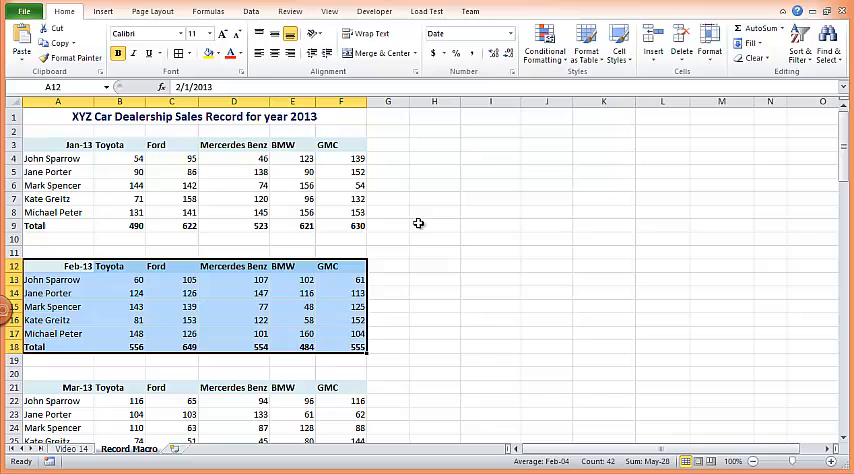
left_click(433, 171)
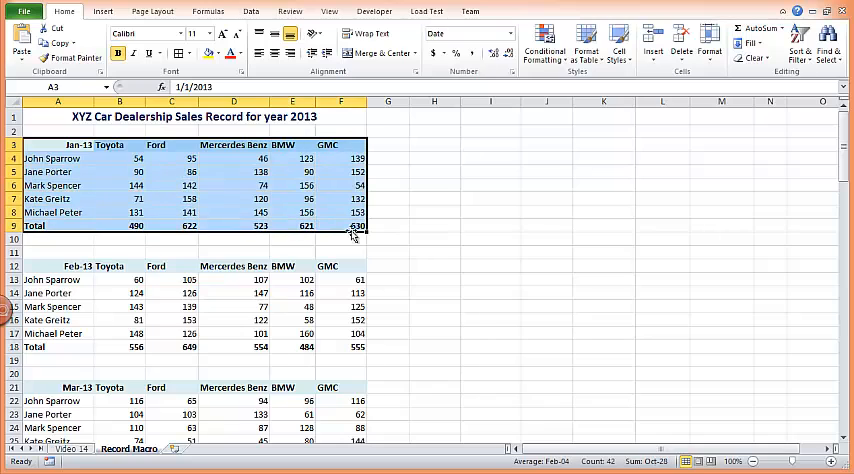
left_click_drag(57, 265, 57, 333)
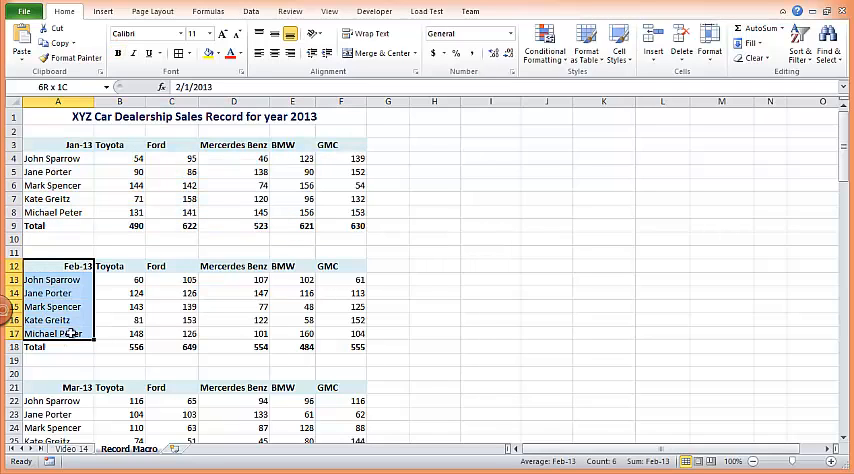
left_click(433, 292)
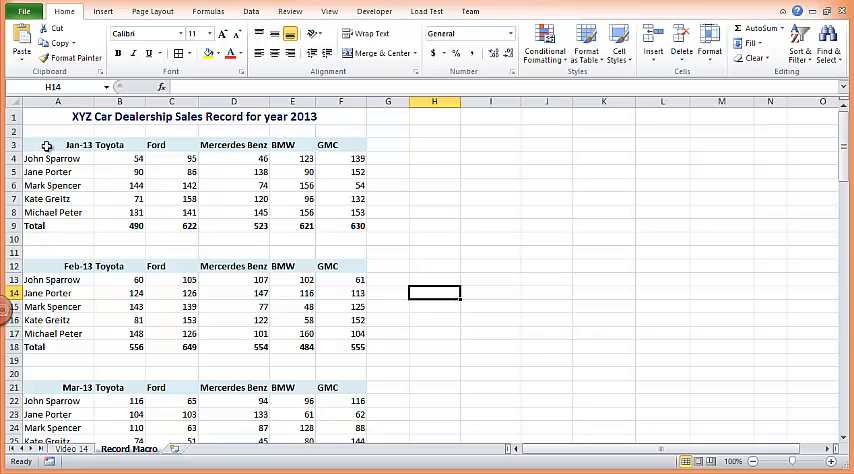
left_click_drag(46, 145, 323, 212)
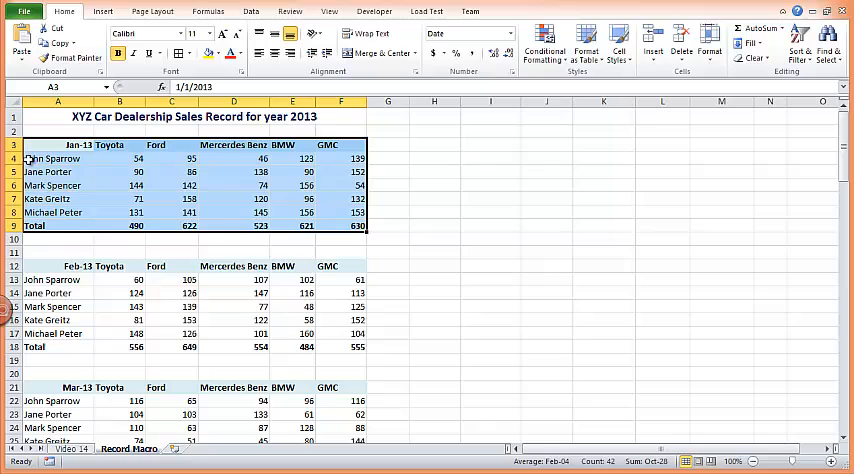
Start recording macro FormatMacro with shortcut key H, stored in This Workbook.
left_click(490, 292)
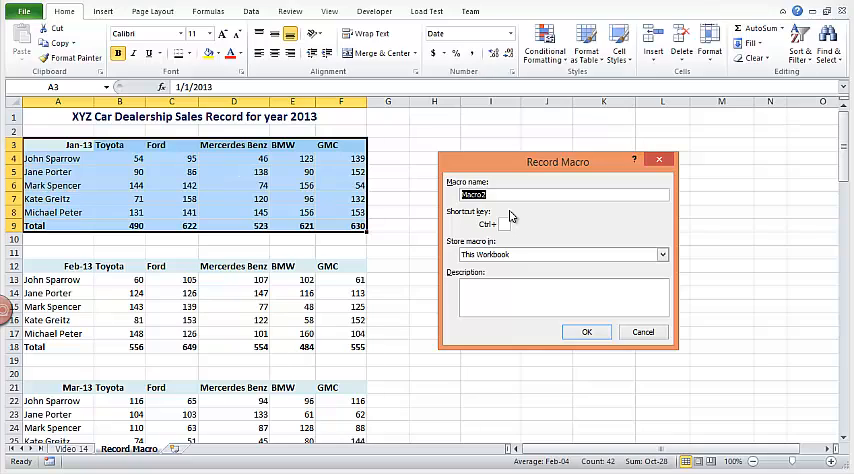
type("Form")
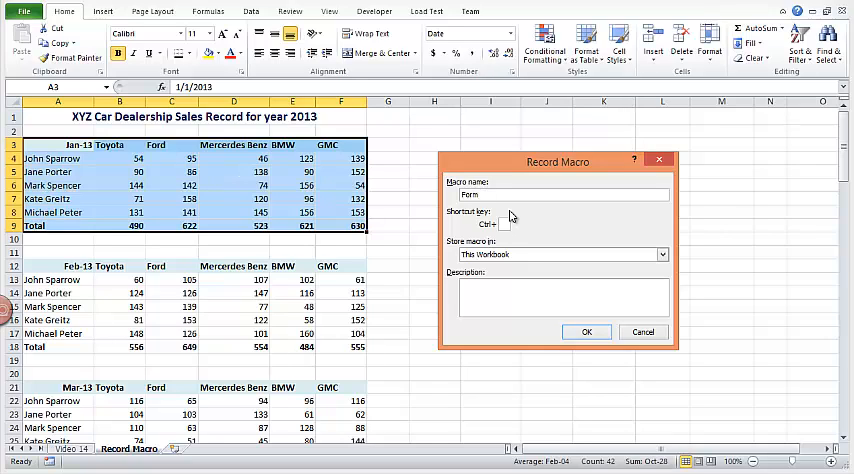
type("FormatAut")
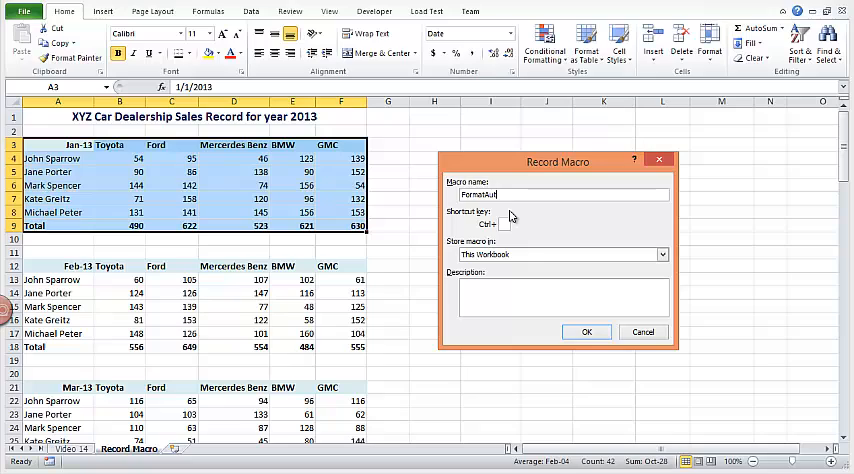
type("Format")
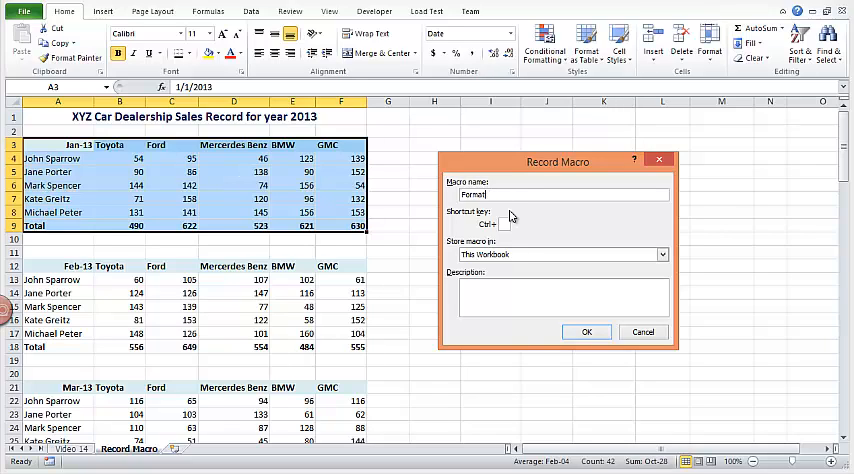
type("Macro")
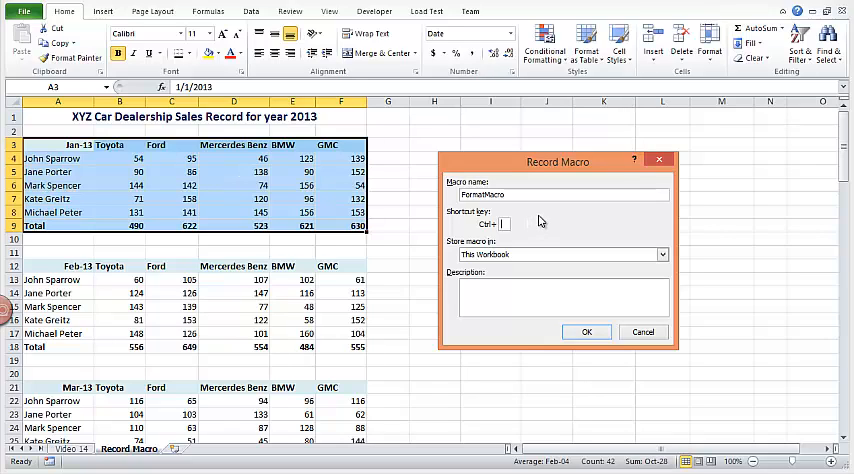
type("H")
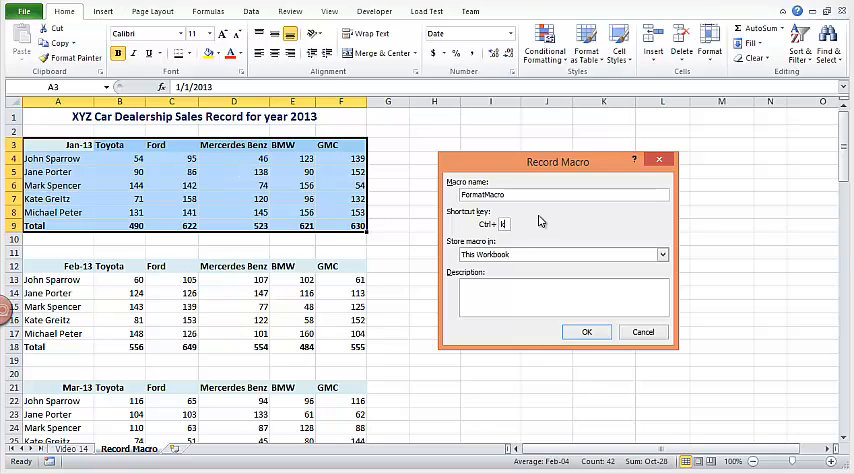
mouse_move(535, 232)
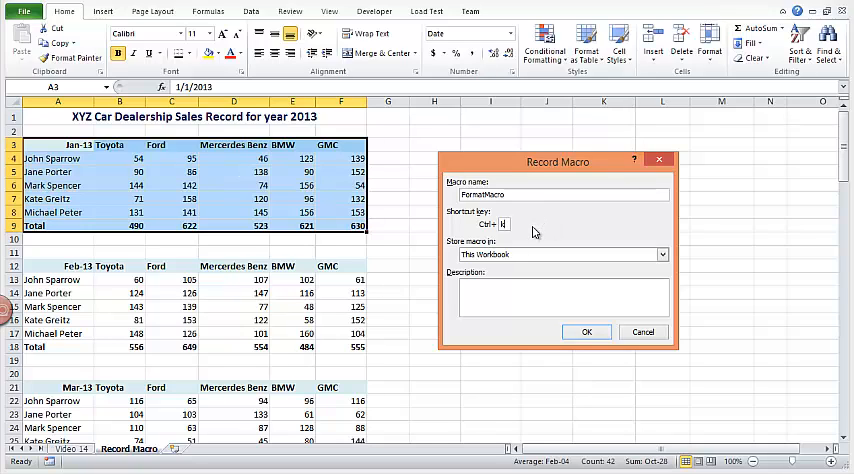
left_click(587, 332)
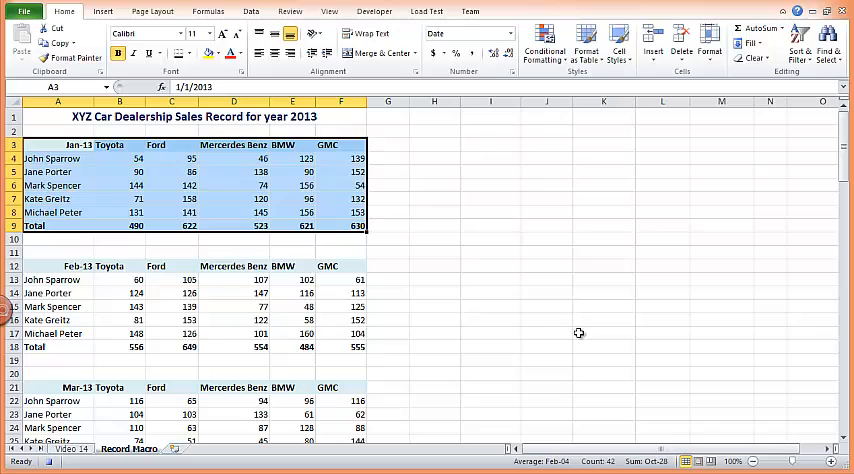
mouse_move(70, 150)
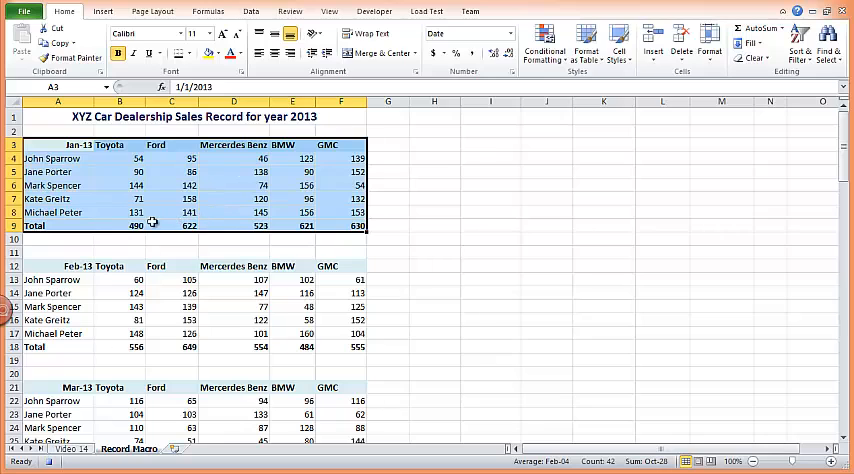
Apply All Borders to the Jan-13 sales table A3:F9.
left_click(190, 53)
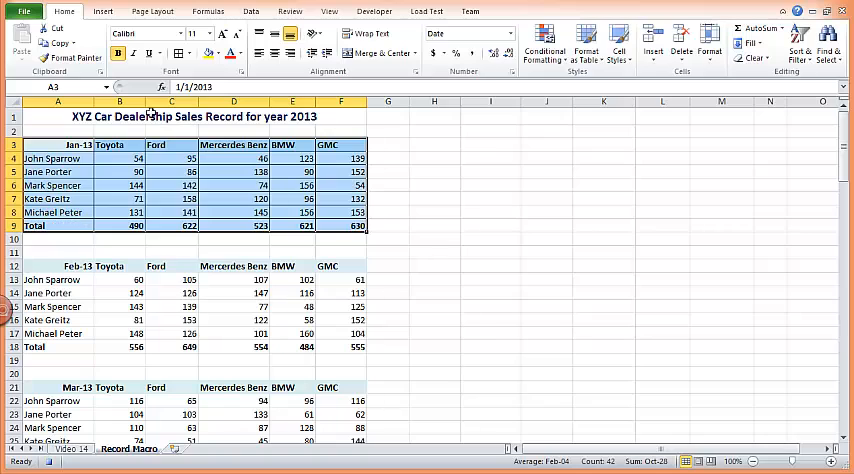
left_click(179, 53)
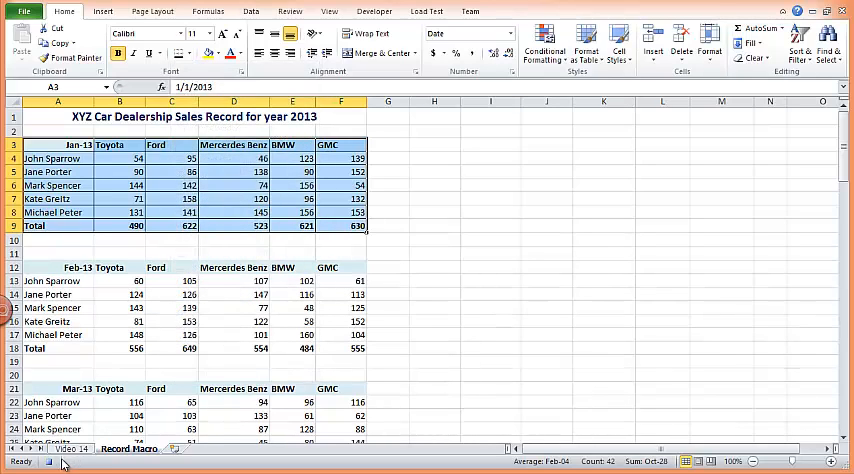
mouse_move(170, 375)
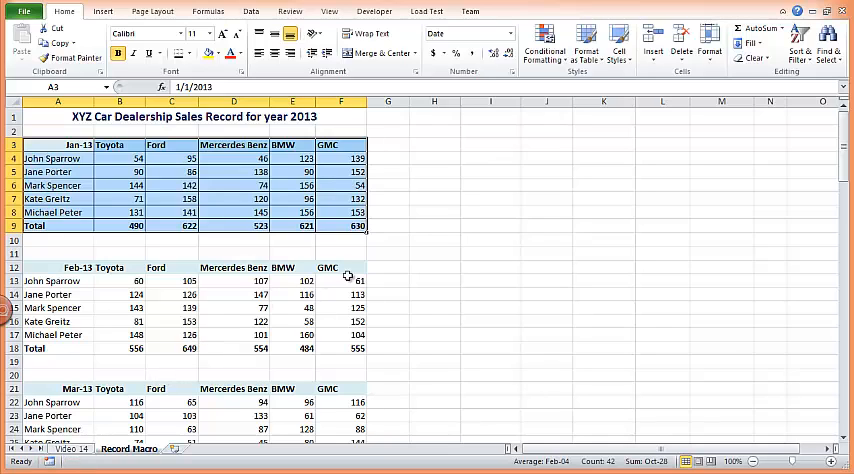
left_click(433, 267)
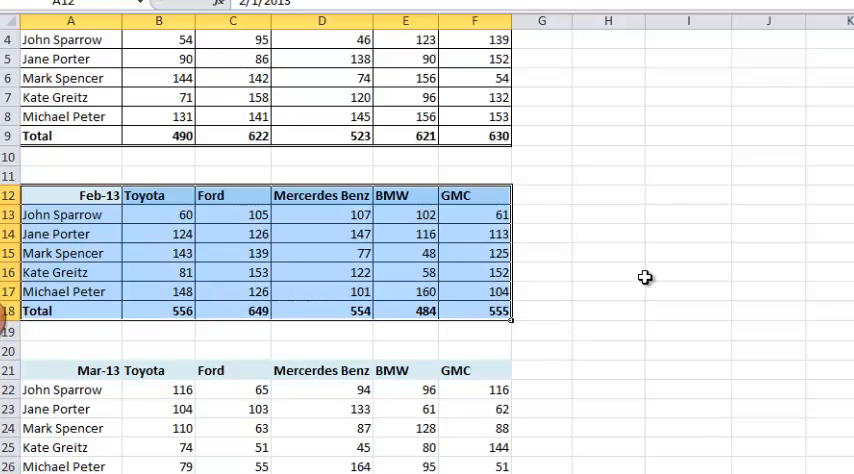
Give the Feb-13 and Mar-13 tables full borders, scrolling down toward May-13.
left_click(607, 272)
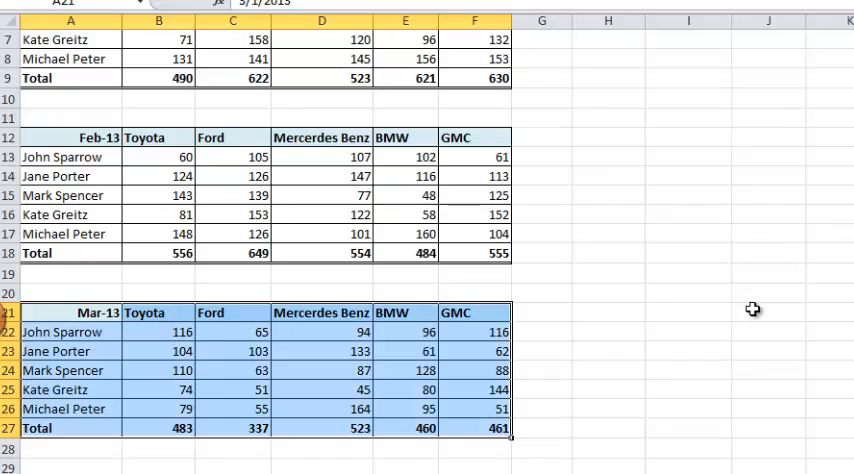
scroll("down", 3)
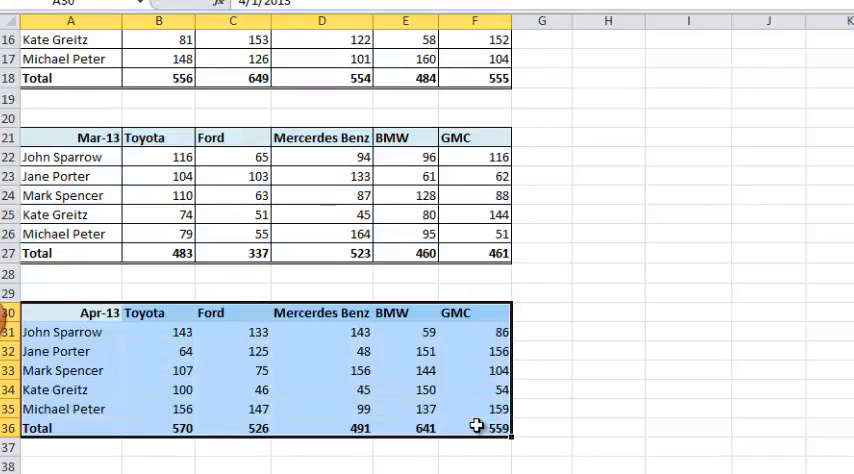
scroll("down", 3)
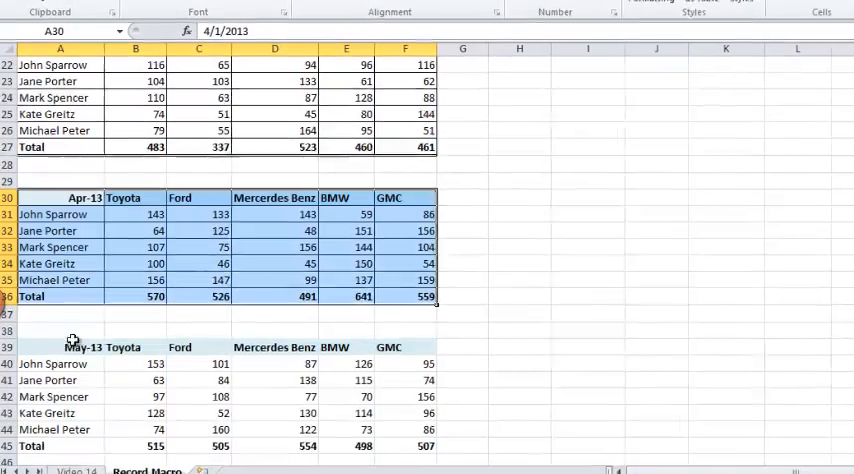
left_click(60, 345)
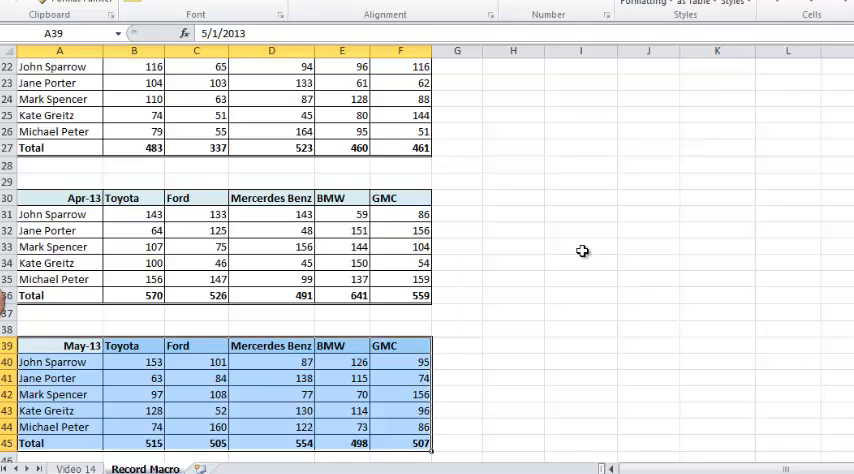
scroll("down", 3)
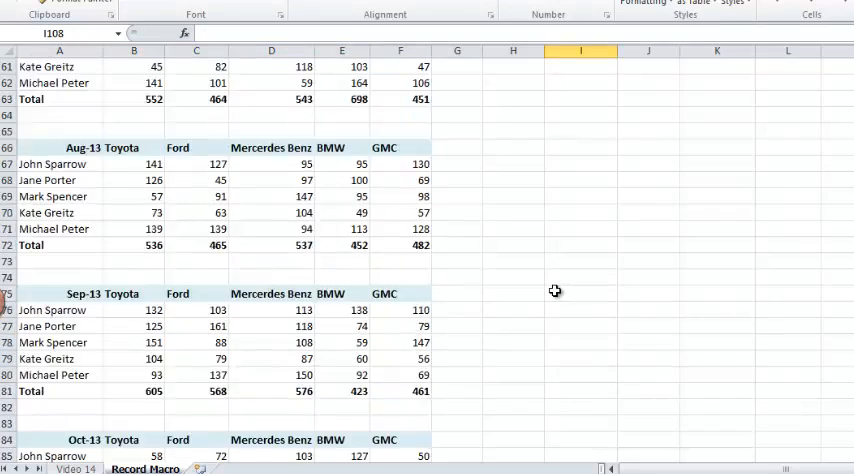
scroll("up", 3)
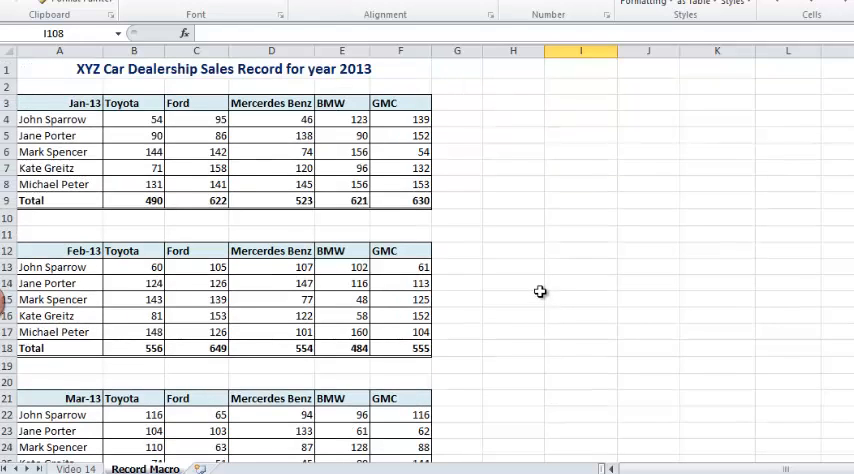
mouse_move(507, 202)
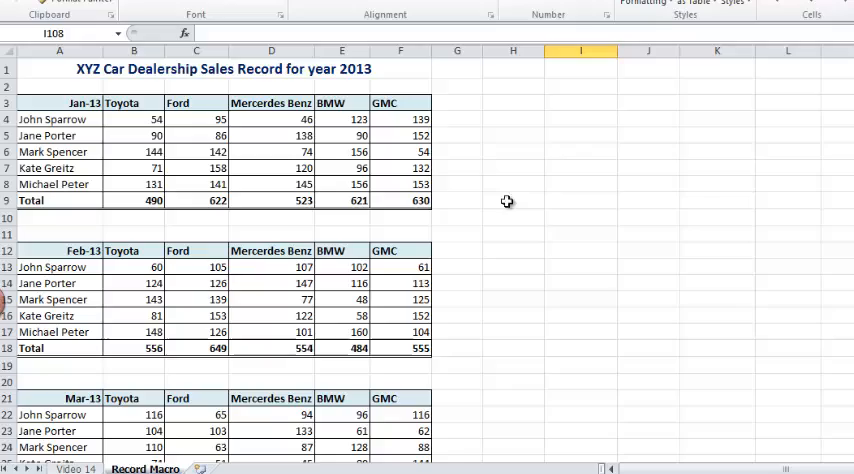
mouse_move(551, 109)
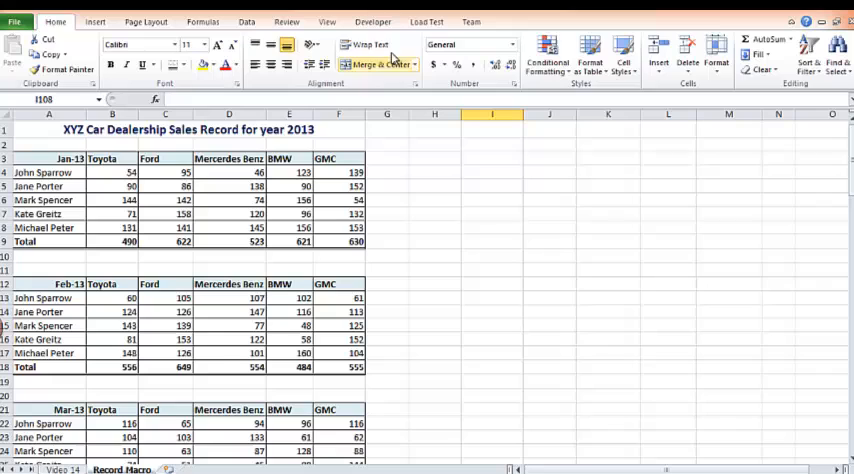
Show the Developer tab on the ribbon.
left_click(372, 21)
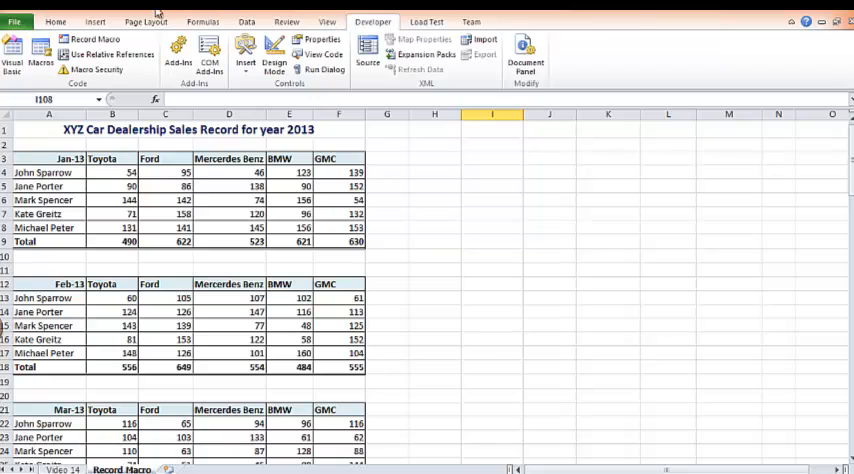
left_click(15, 18)
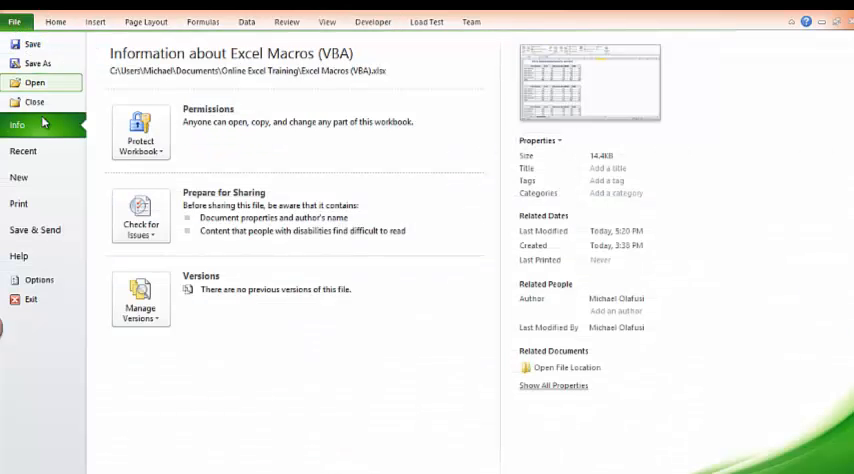
left_click(38, 280)
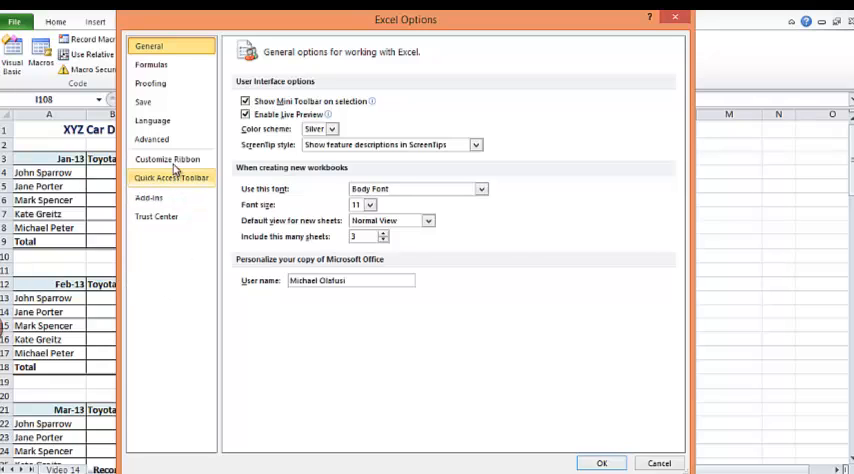
left_click(167, 159)
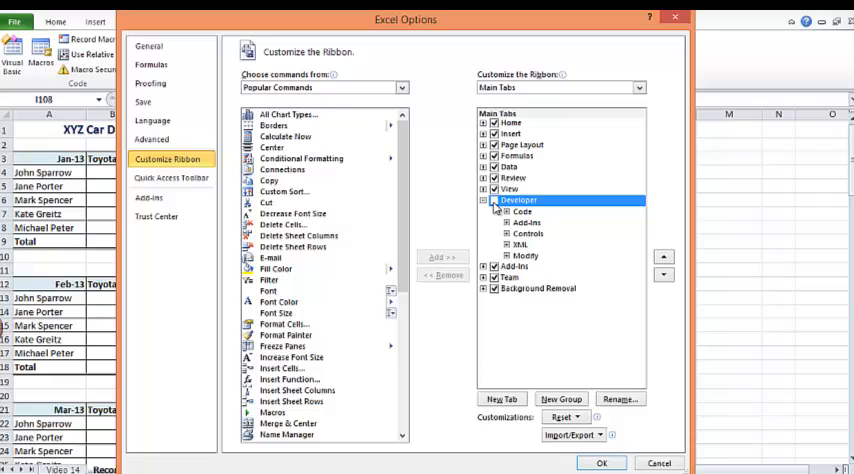
left_click(493, 200)
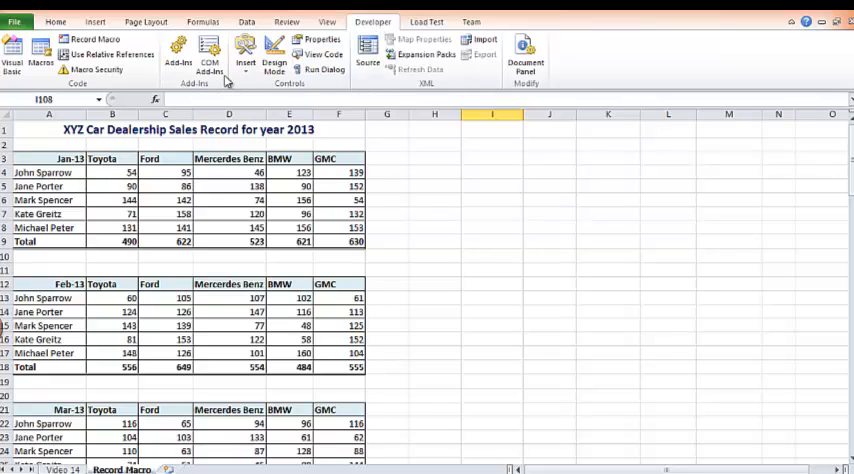
Insert a form button assigned to FormatMacro and label it 'Format'.
left_click(245, 52)
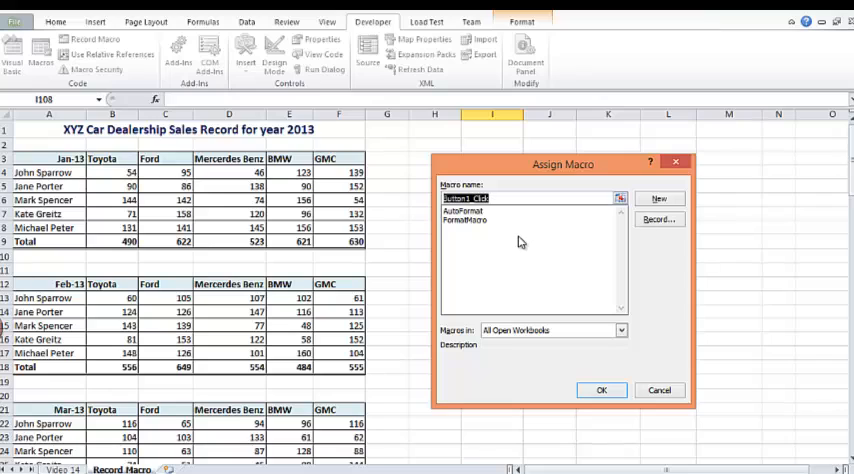
mouse_move(527, 222)
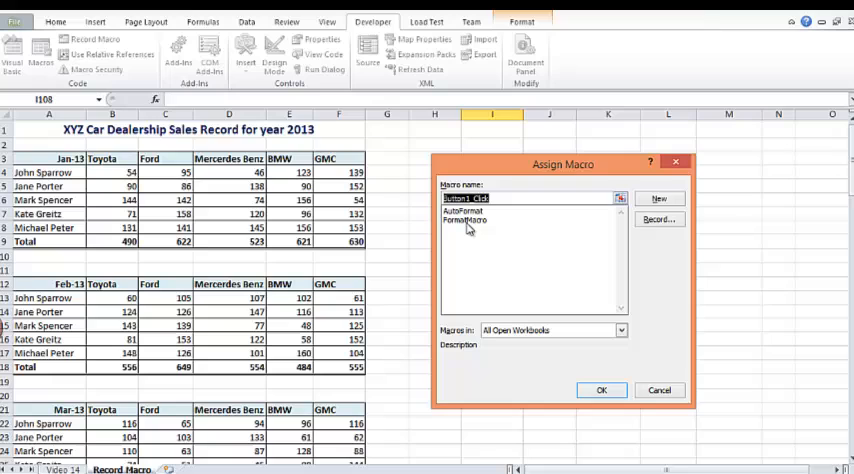
left_click(465, 221)
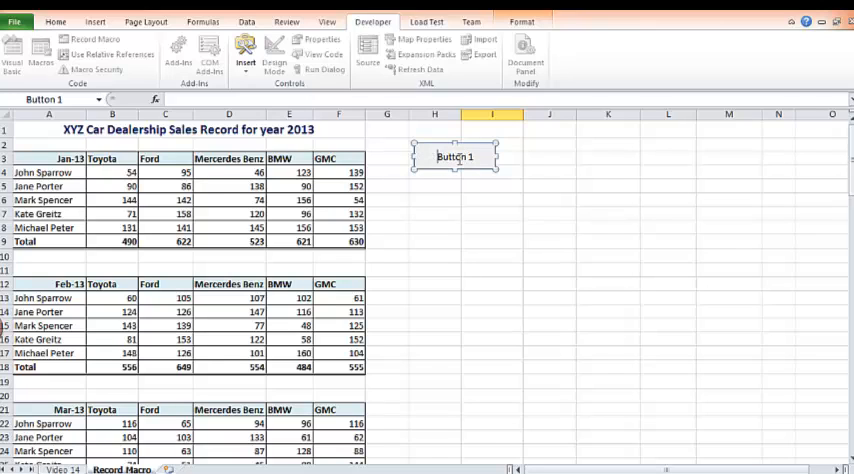
double_click(455, 156)
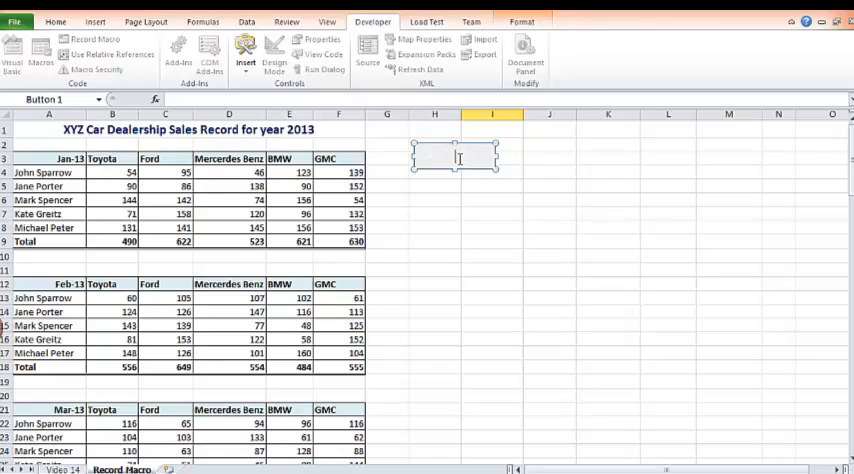
type("Format")
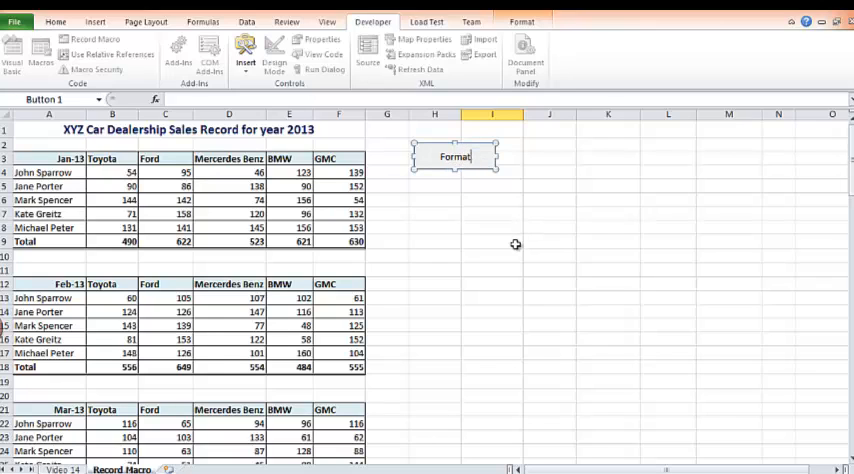
left_click(491, 240)
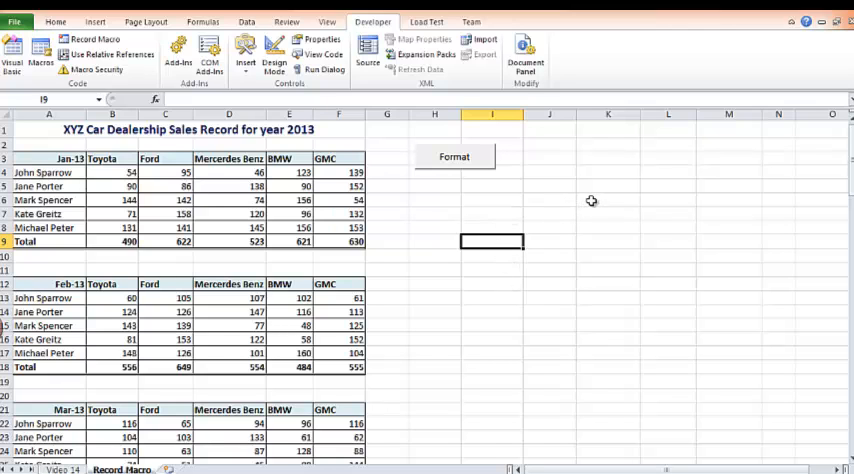
scroll("down", 3)
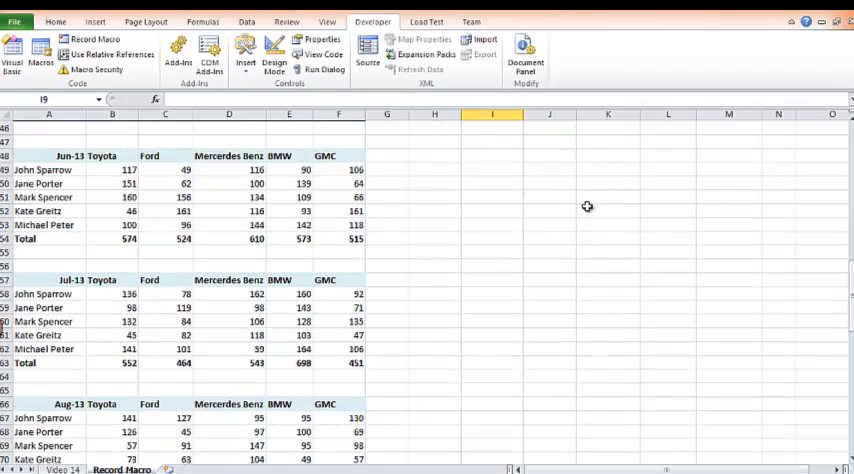
scroll("up", 3)
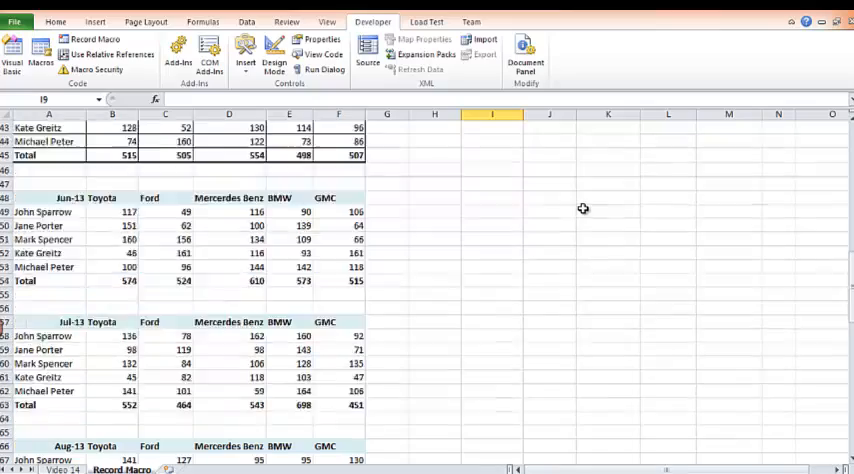
scroll("up", 3)
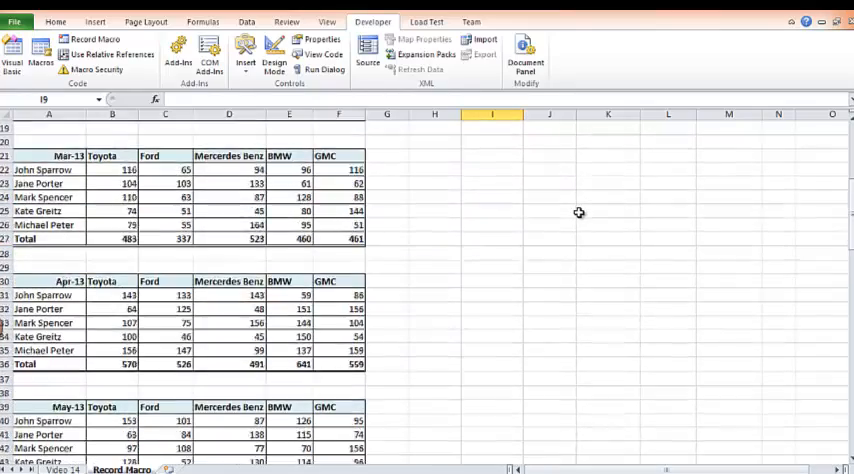
scroll("down", 3)
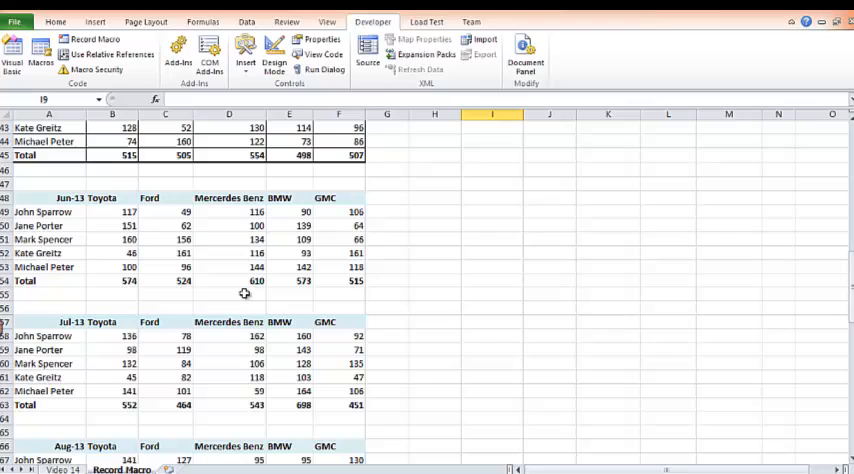
left_click_drag(48, 321, 289, 363)
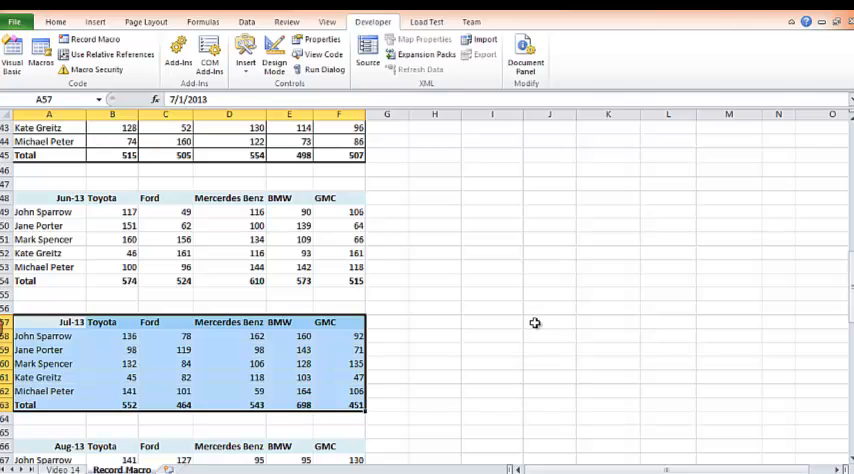
mouse_move(534, 323)
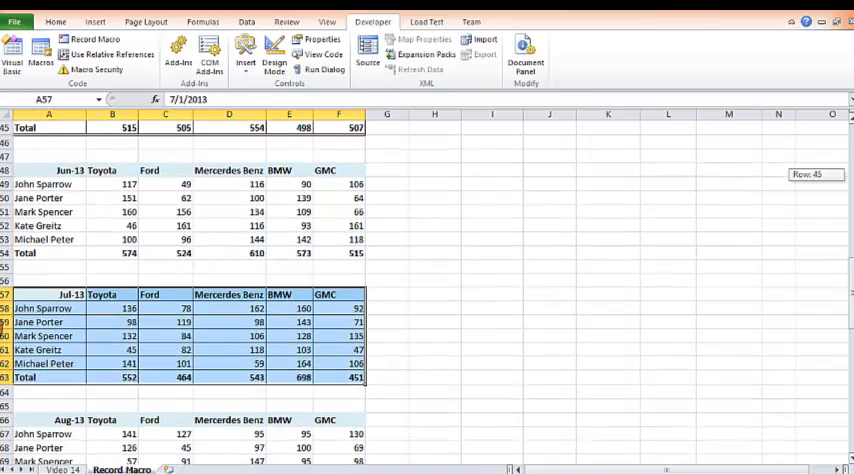
left_click(387, 336)
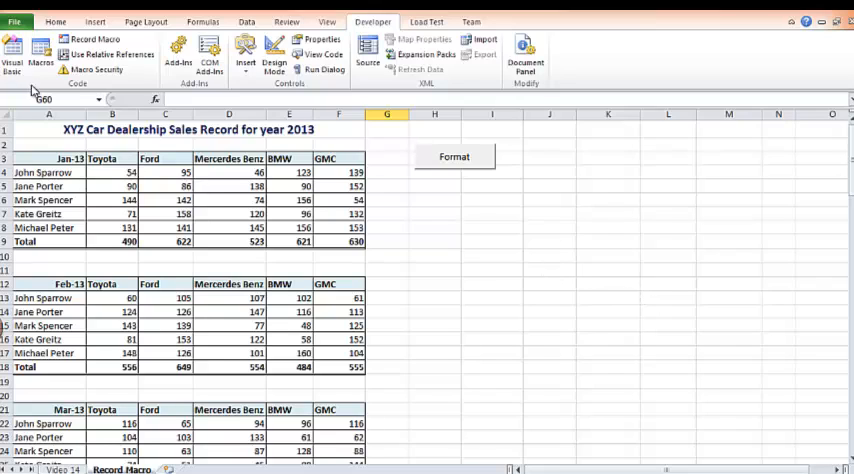
Open the Macros list and select FormatMacro.
left_click(41, 52)
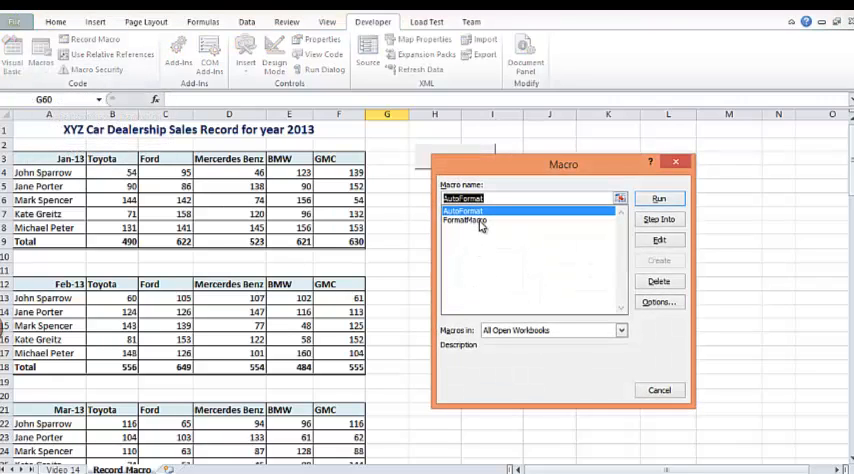
left_click(466, 221)
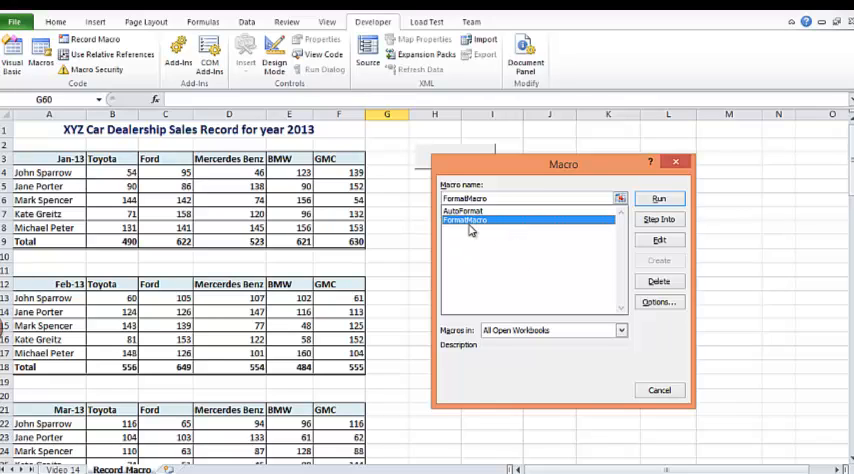
mouse_move(490, 231)
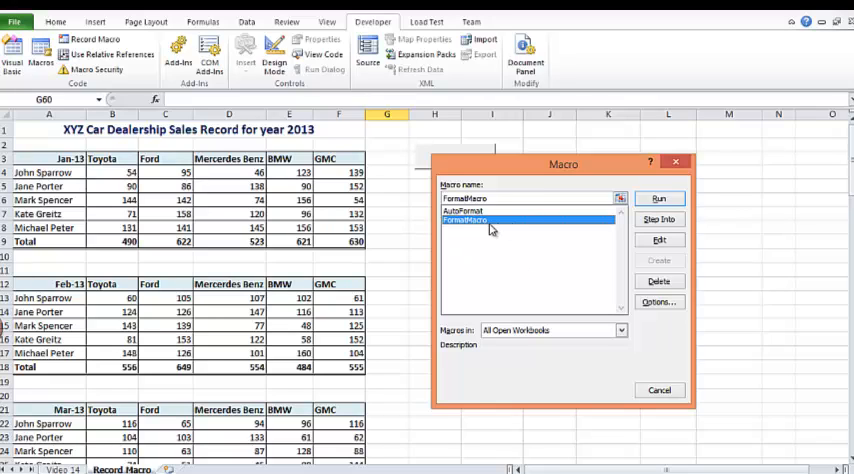
mouse_move(660, 219)
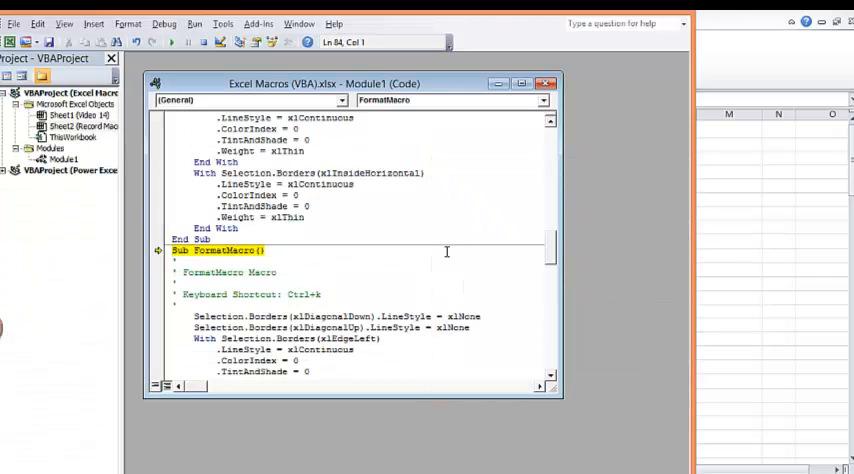
Review Module1's border code, close VBA stopping the debugger, and open the blog link.
scroll("down", 3)
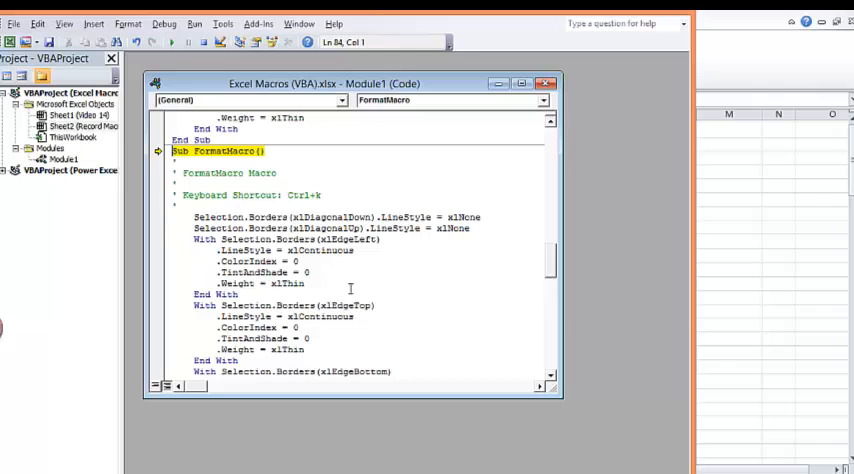
mouse_move(419, 266)
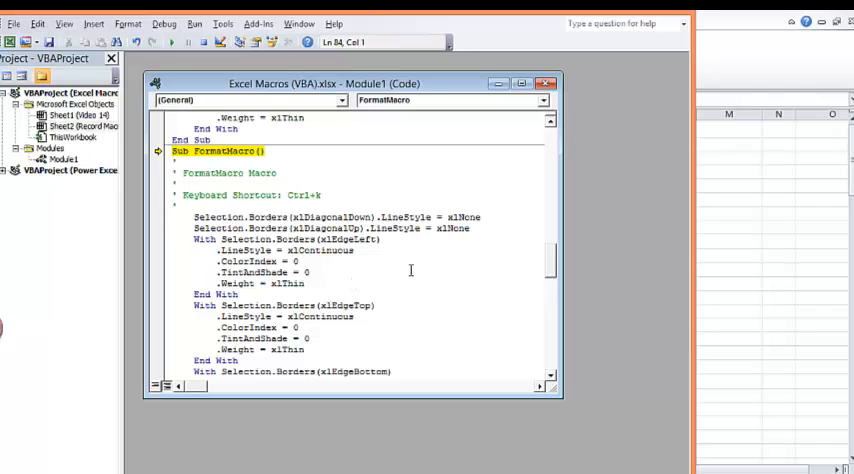
mouse_move(370, 278)
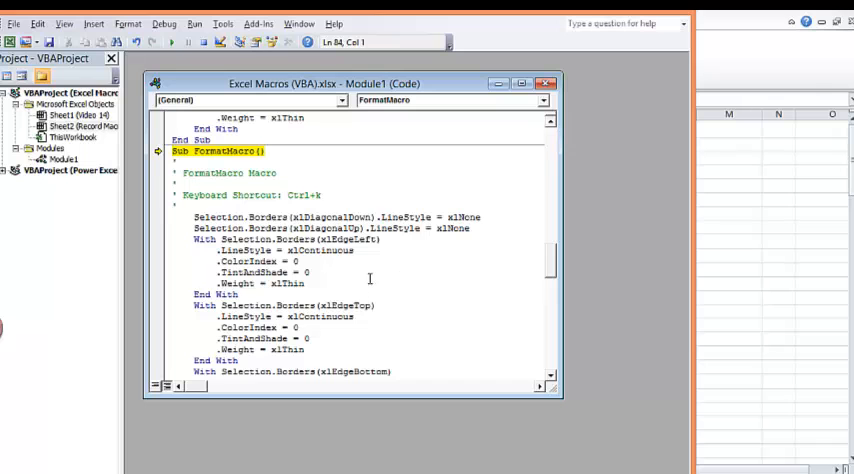
scroll("down", 3)
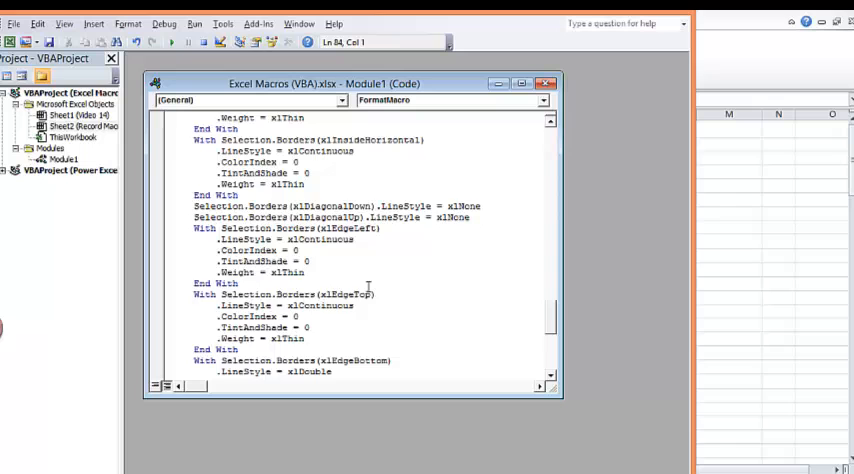
scroll("down", 3)
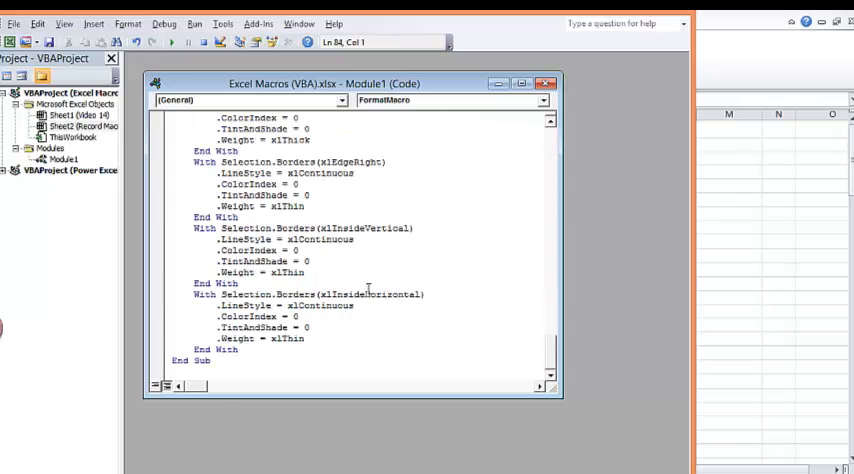
scroll("up", 3)
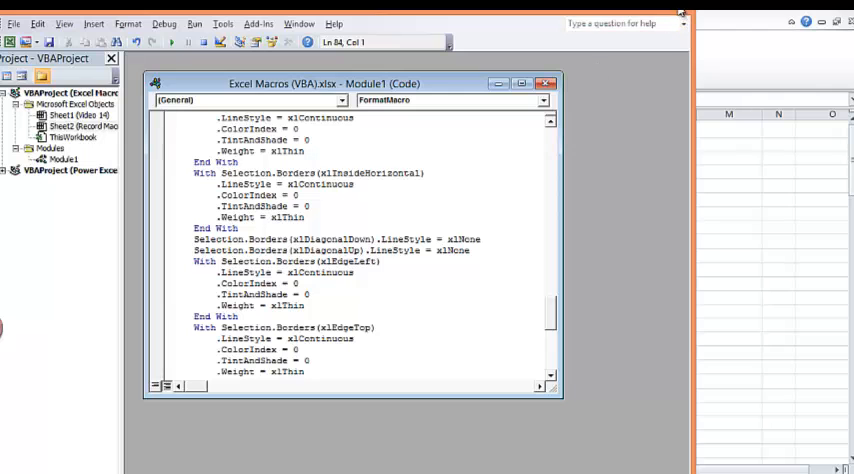
left_click(204, 42)
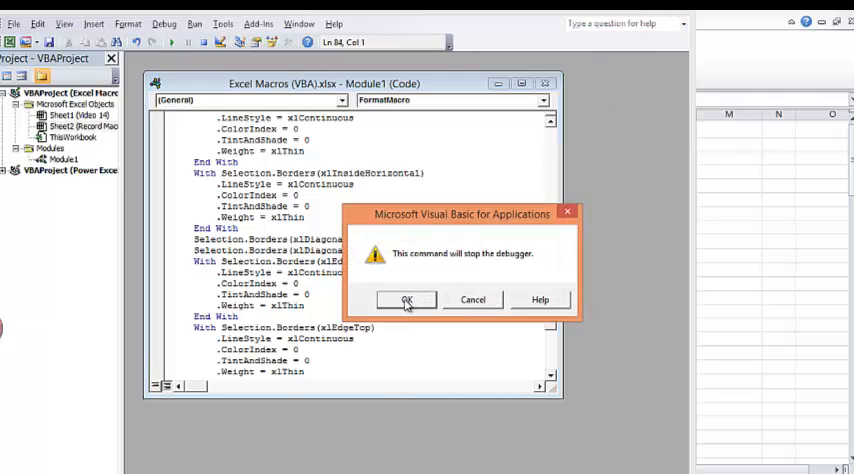
left_click(406, 300)
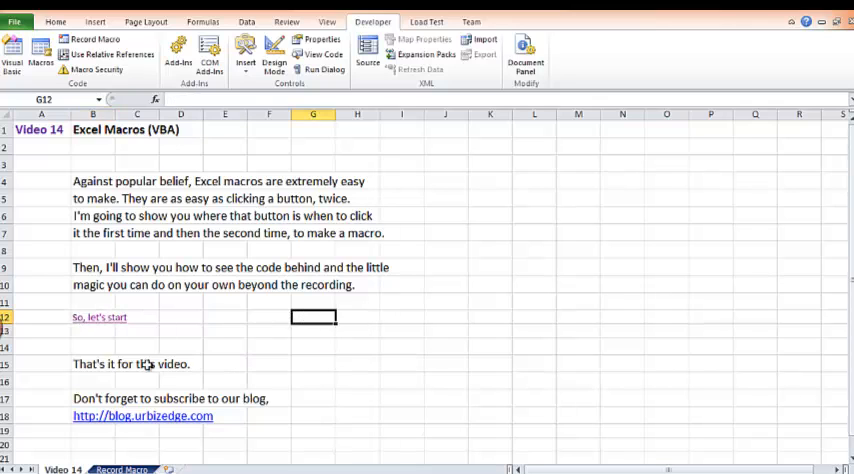
left_click(142, 416)
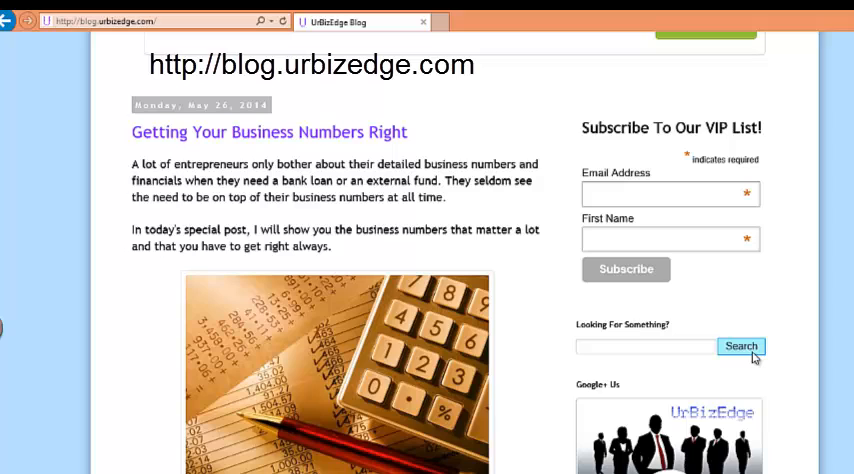